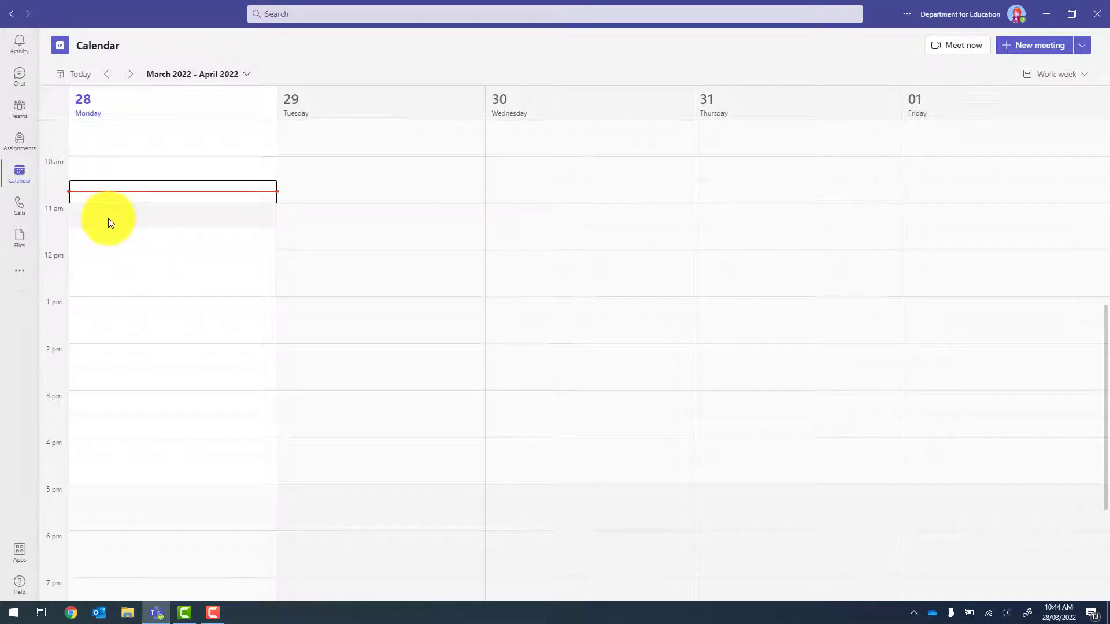
# Create the 'COVID-19 Update' meeting in Monday's 11 am slot and add a required attendee.
pyautogui.click(172, 191)
pyautogui.write('COVID-19 Update')
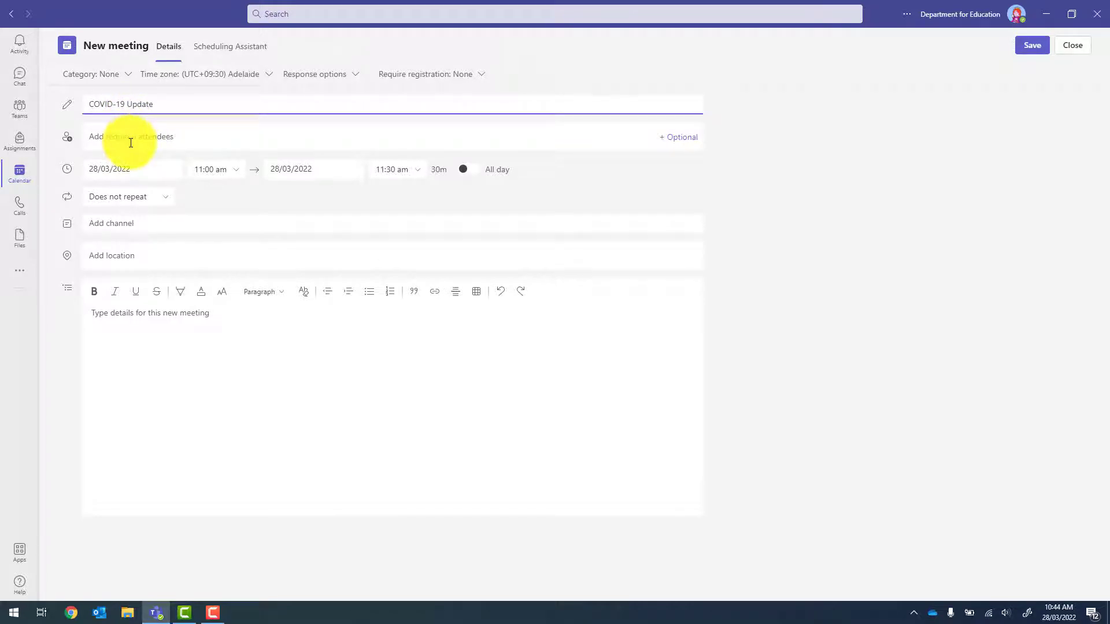
pyautogui.click(130, 136)
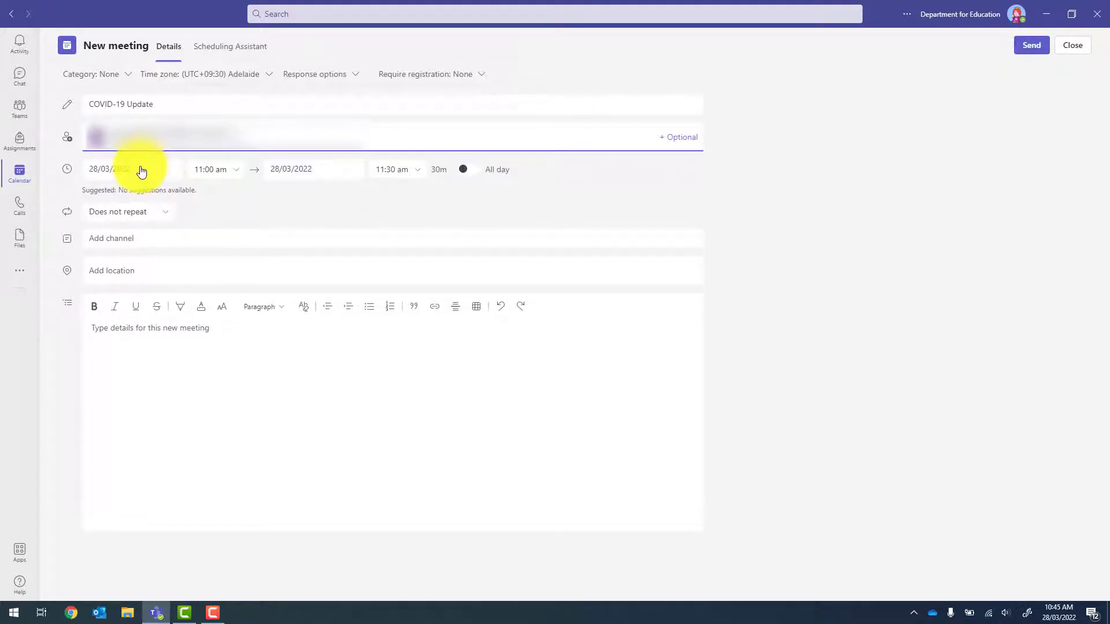
pyautogui.moveTo(414, 92)
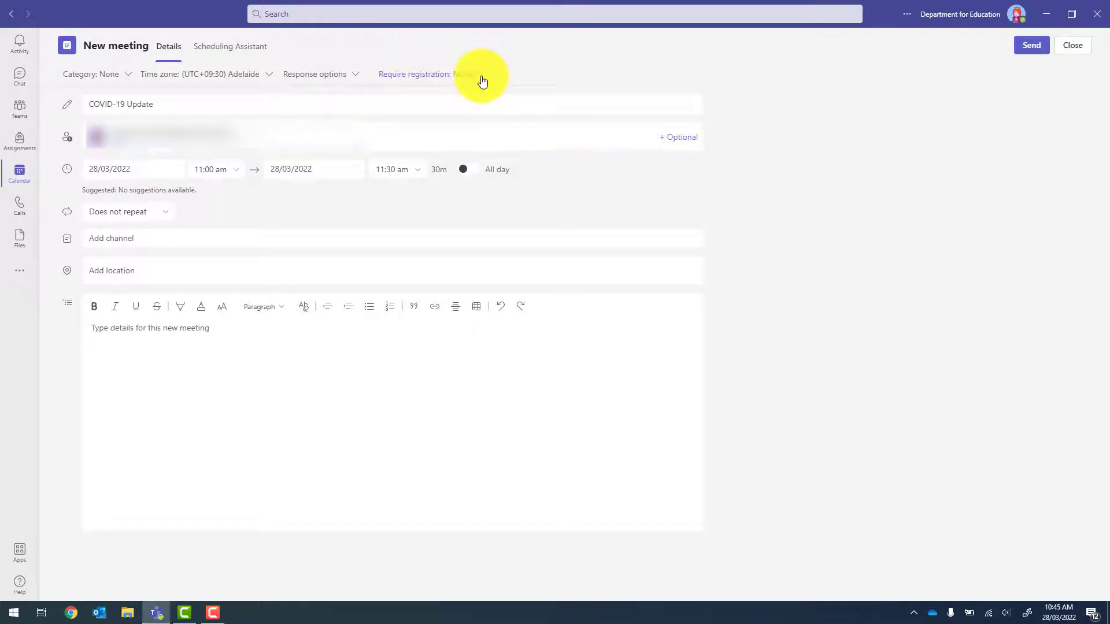
# Set Require registration to 'For everyone'.
pyautogui.click(463, 74)
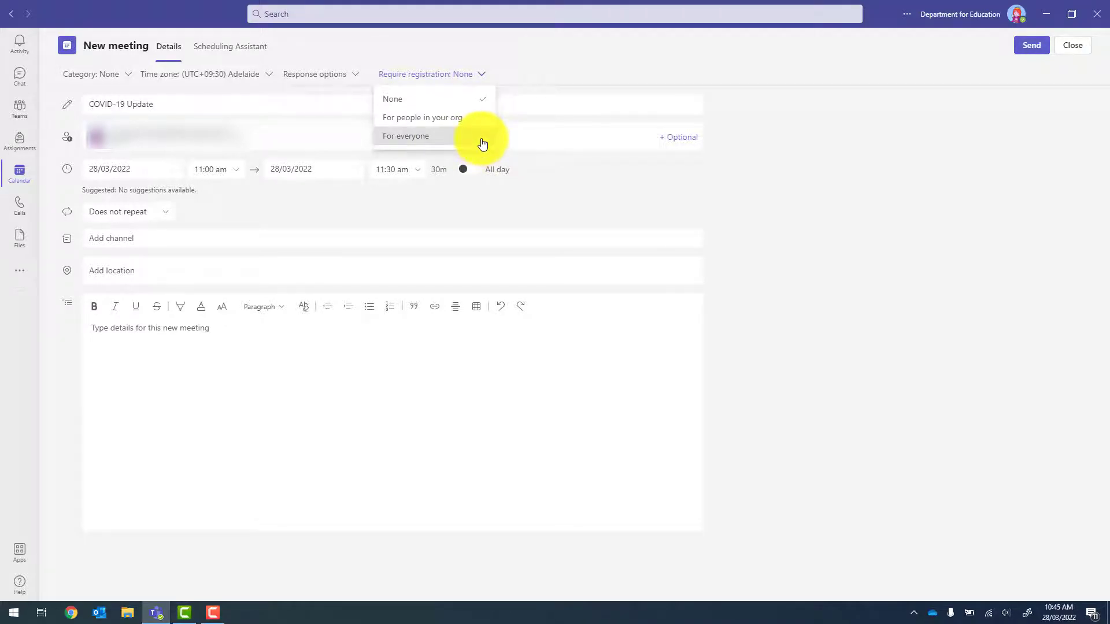
pyautogui.click(406, 136)
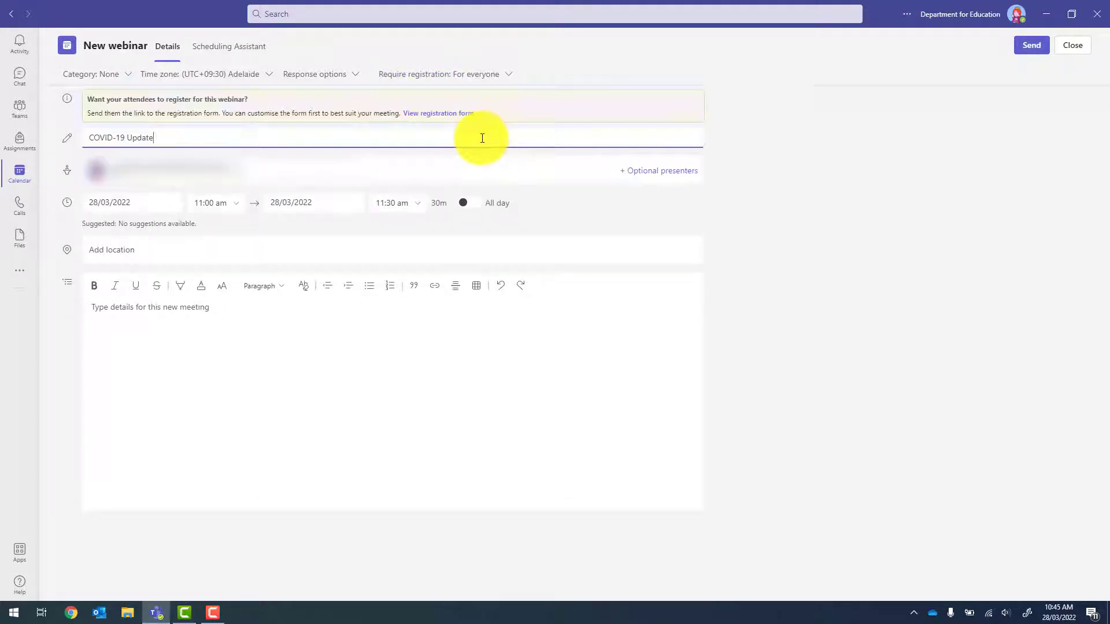
pyautogui.moveTo(404, 120)
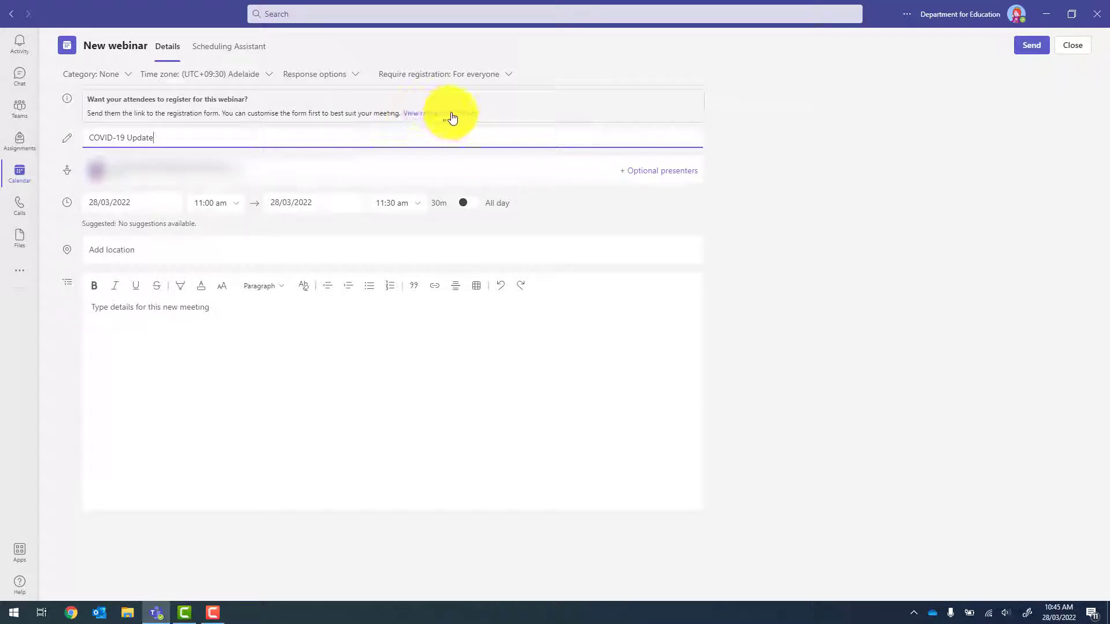
# Title the registration form 'COVID-19 Update', add speaker John Smith, and review extra fields.
pyautogui.click(417, 113)
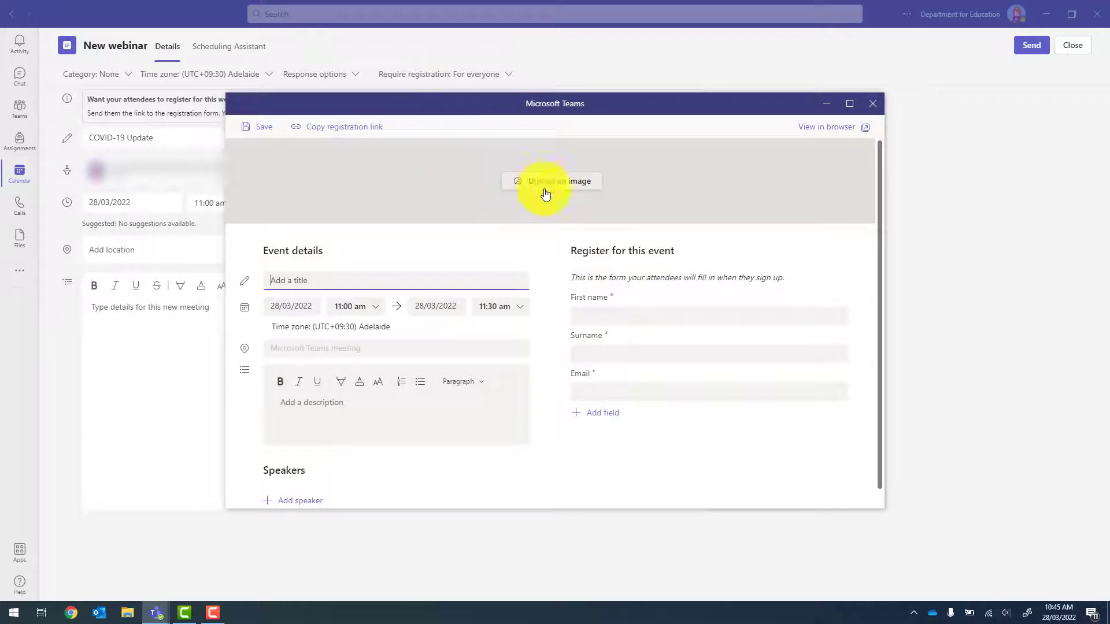
pyautogui.click(309, 280)
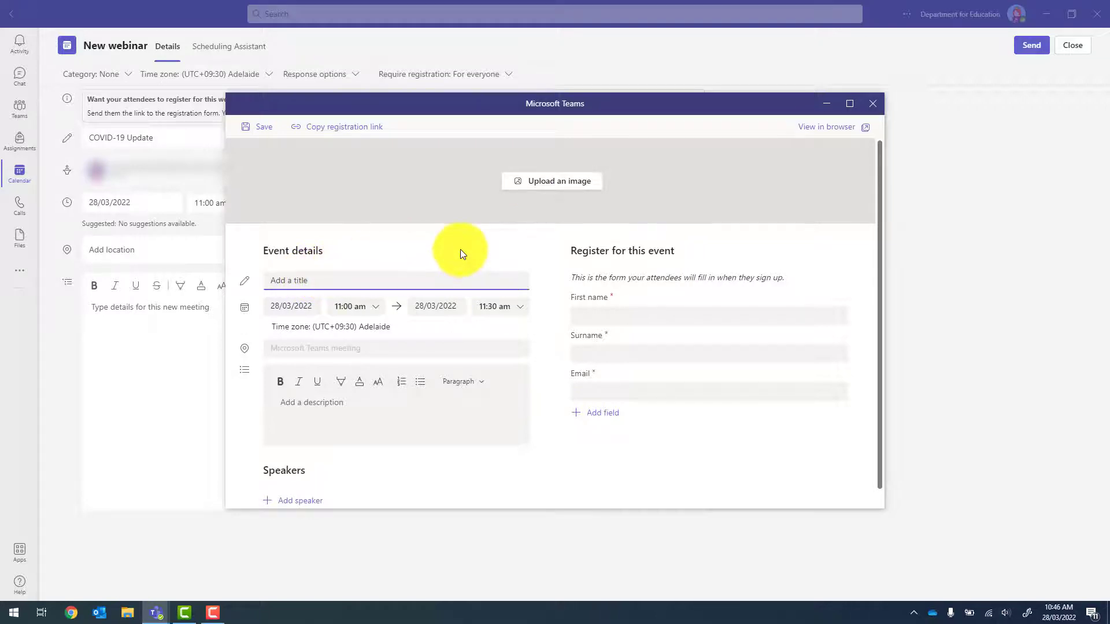
pyautogui.write('COVID-19 Update')
pyautogui.write('John Smith')
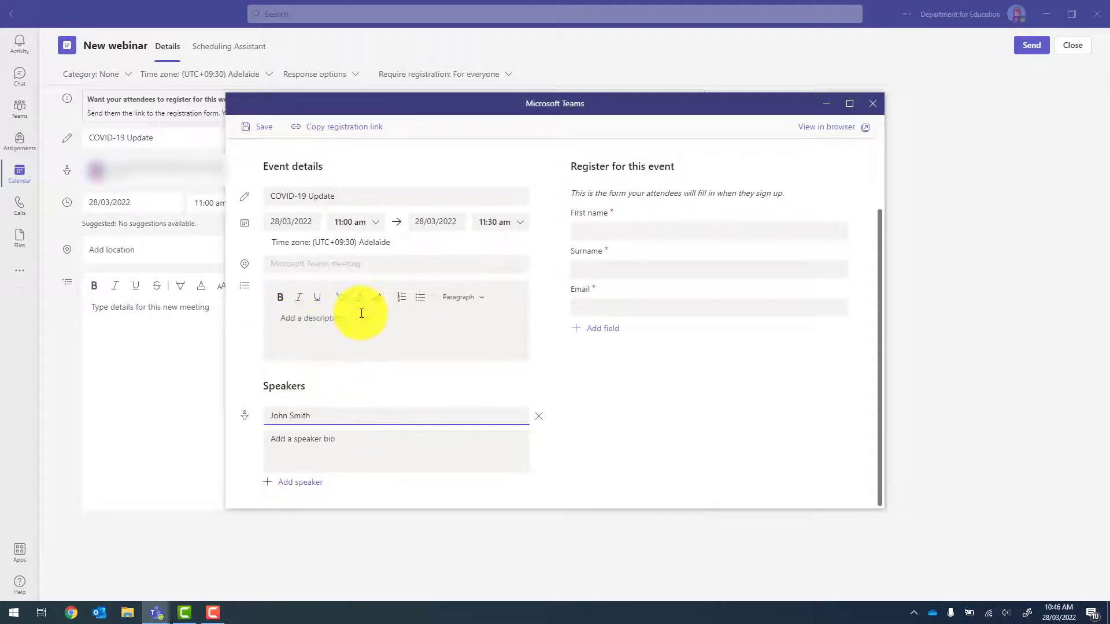
pyautogui.moveTo(590, 162)
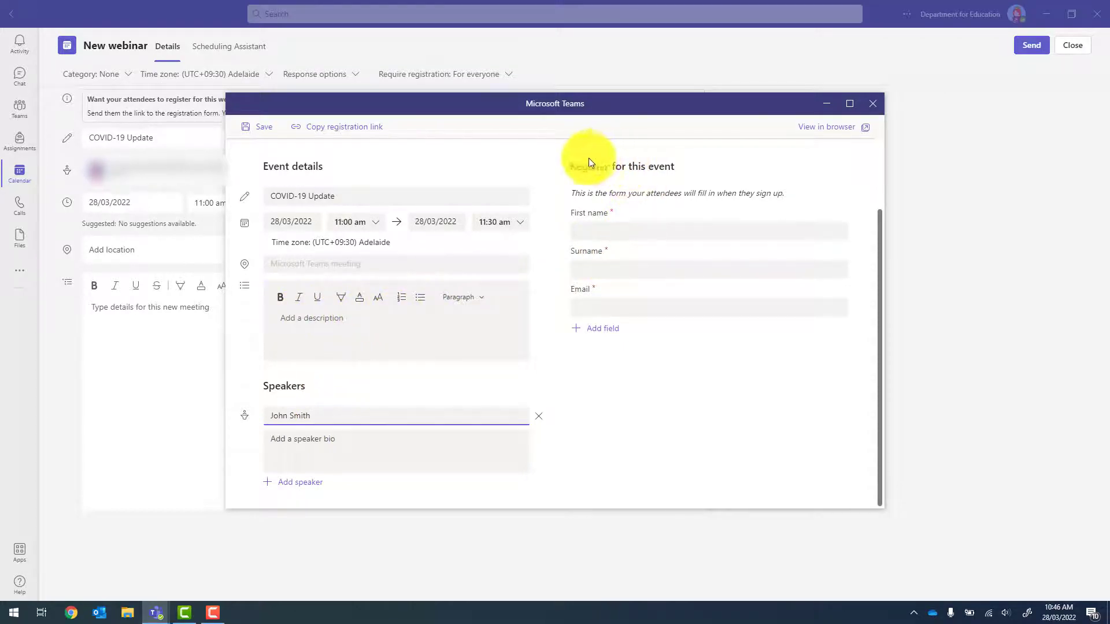
pyautogui.moveTo(617, 247)
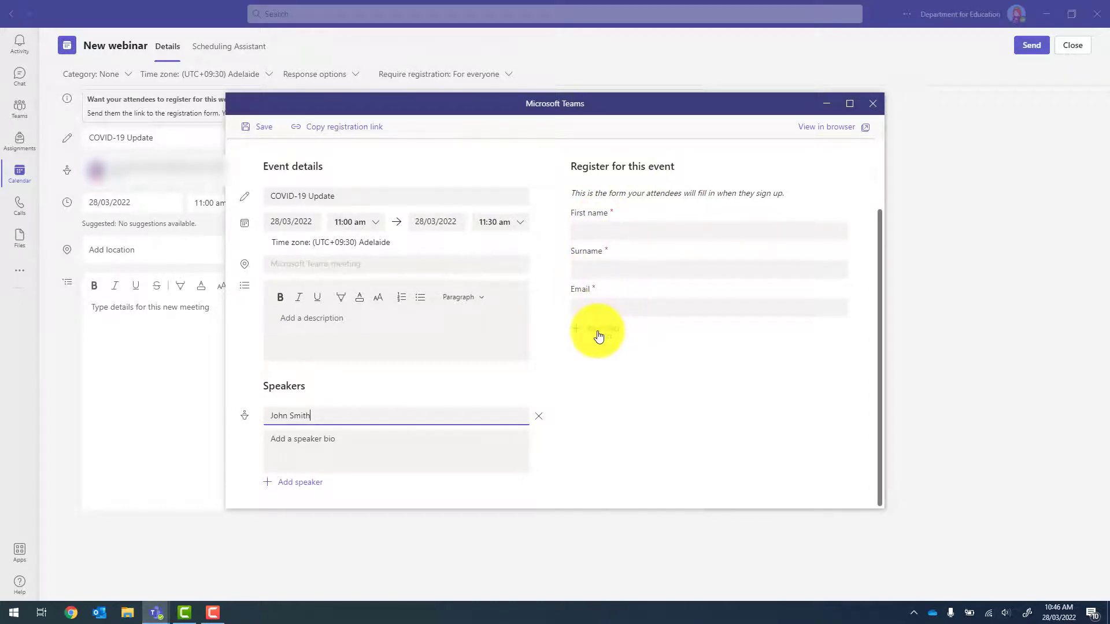
pyautogui.click(600, 329)
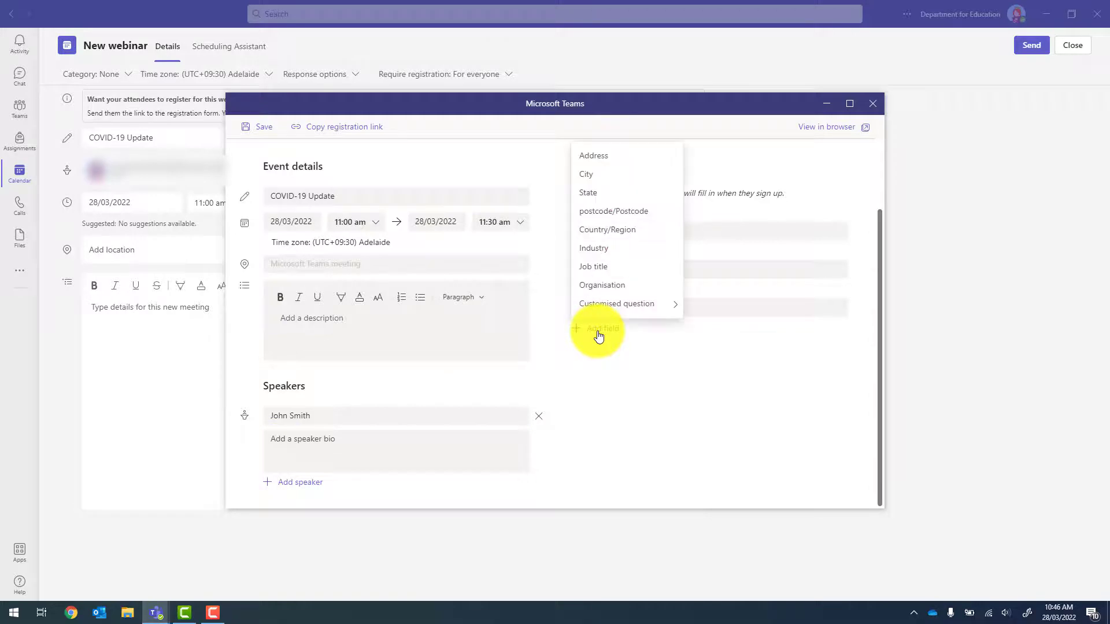
pyautogui.moveTo(609, 317)
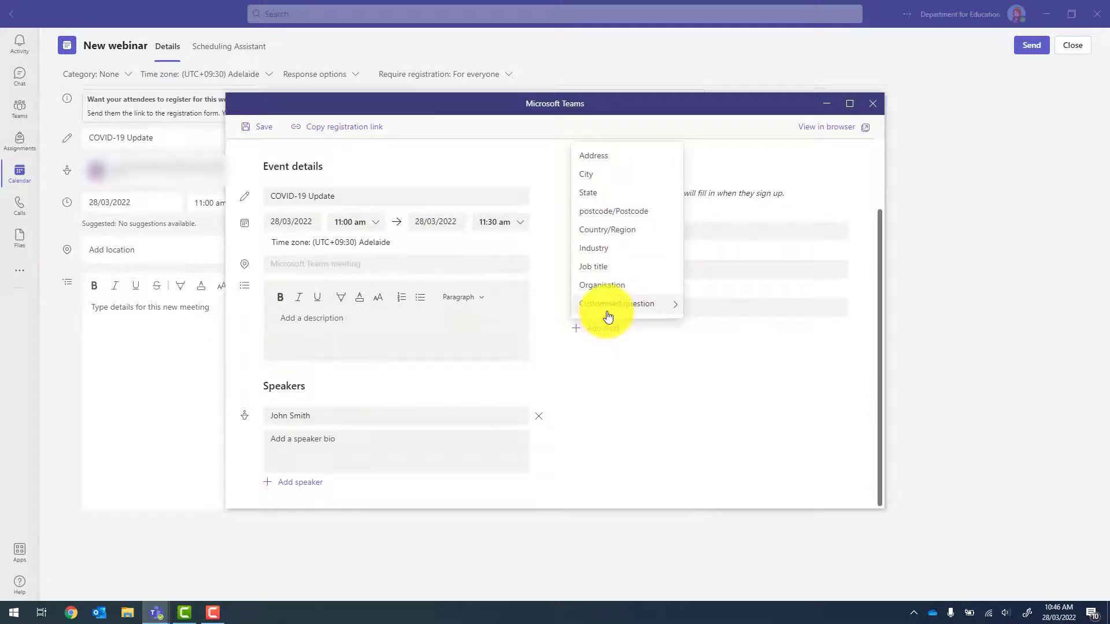
pyautogui.click(617, 303)
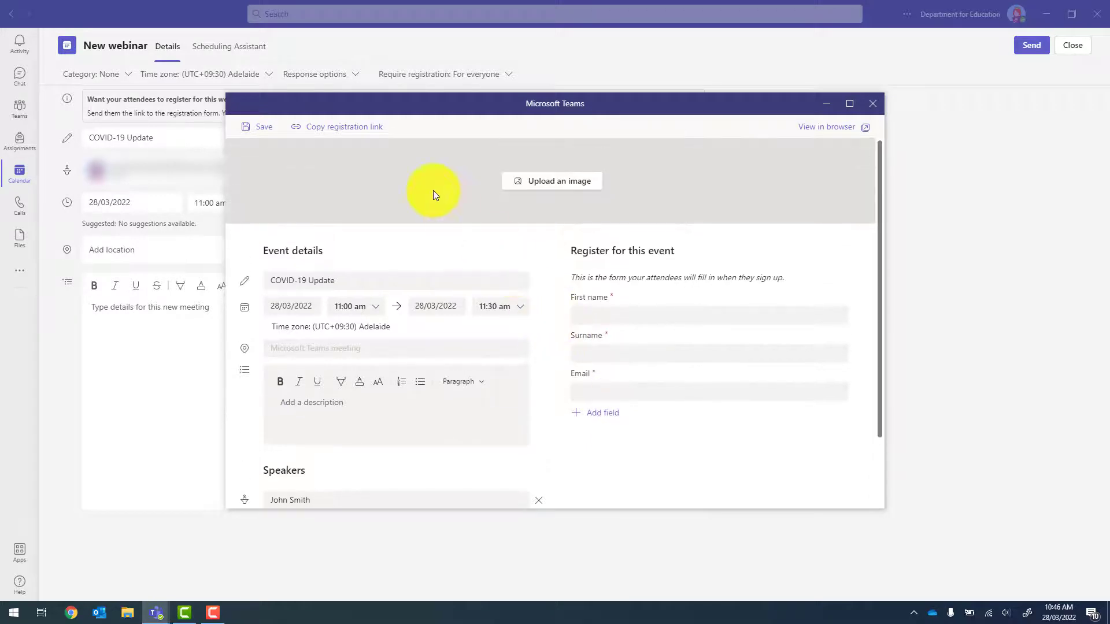
# Save the registration form, copy its registration link, and close the preview.
pyautogui.click(255, 127)
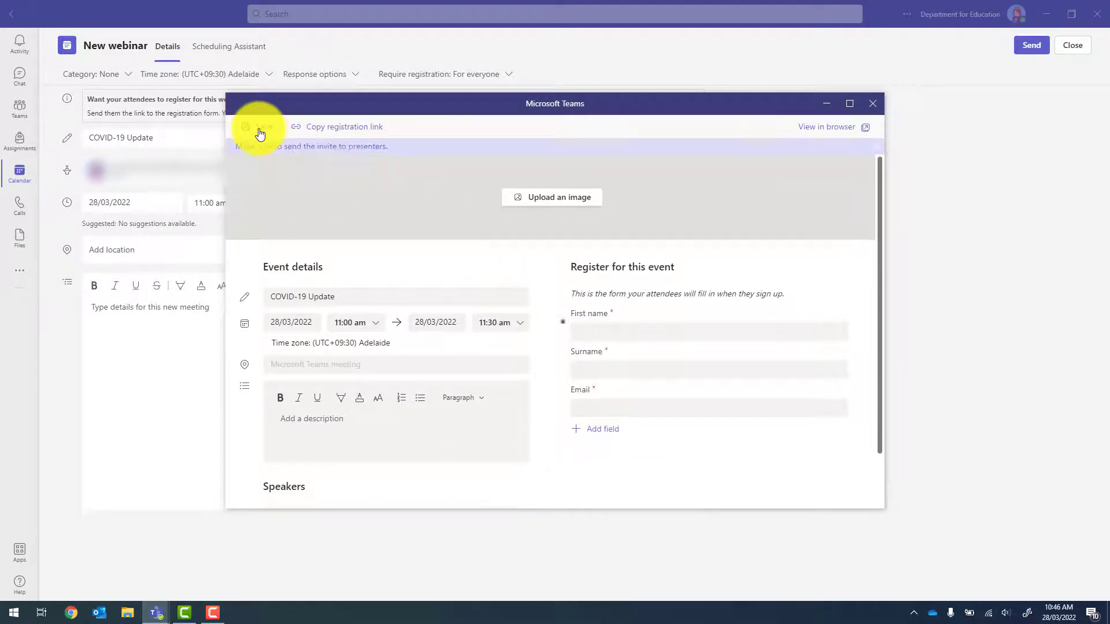
pyautogui.click(255, 127)
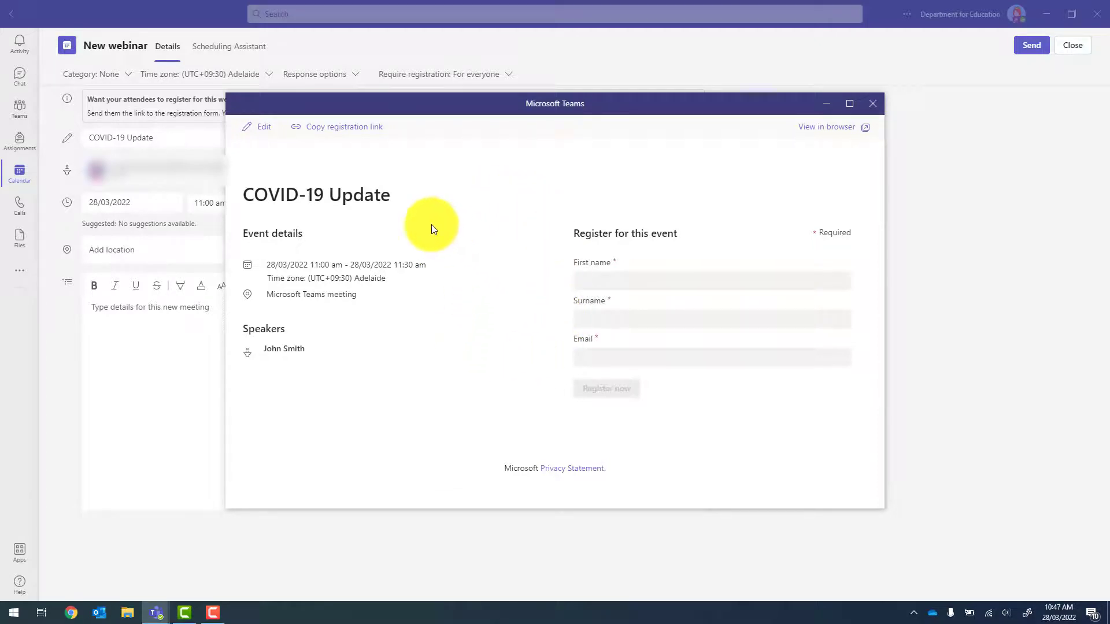
pyautogui.moveTo(337, 127)
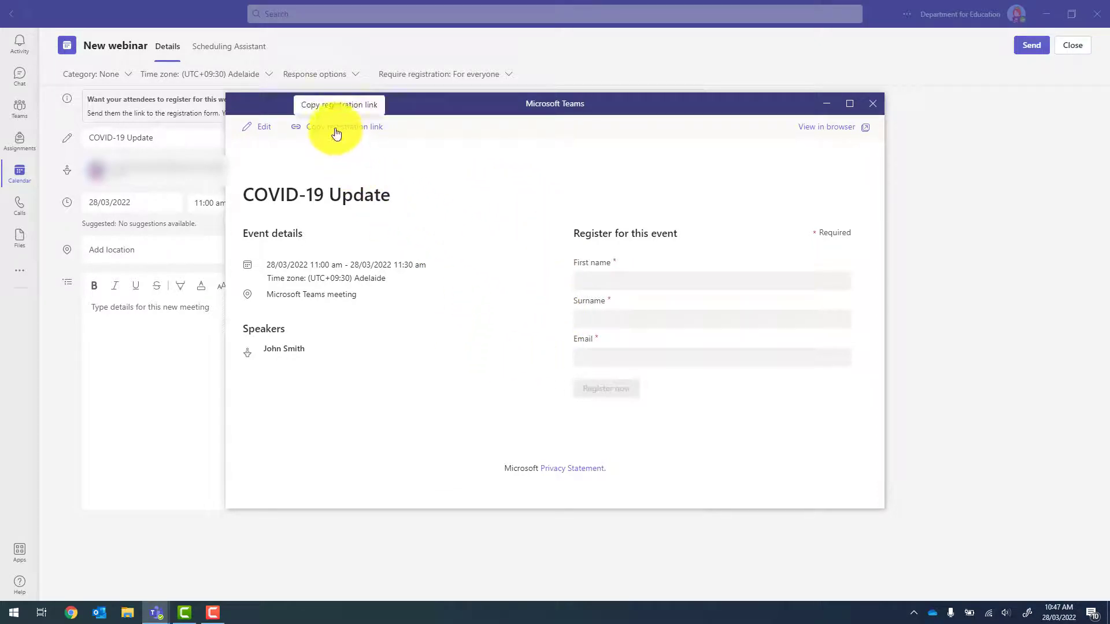
pyautogui.click(344, 127)
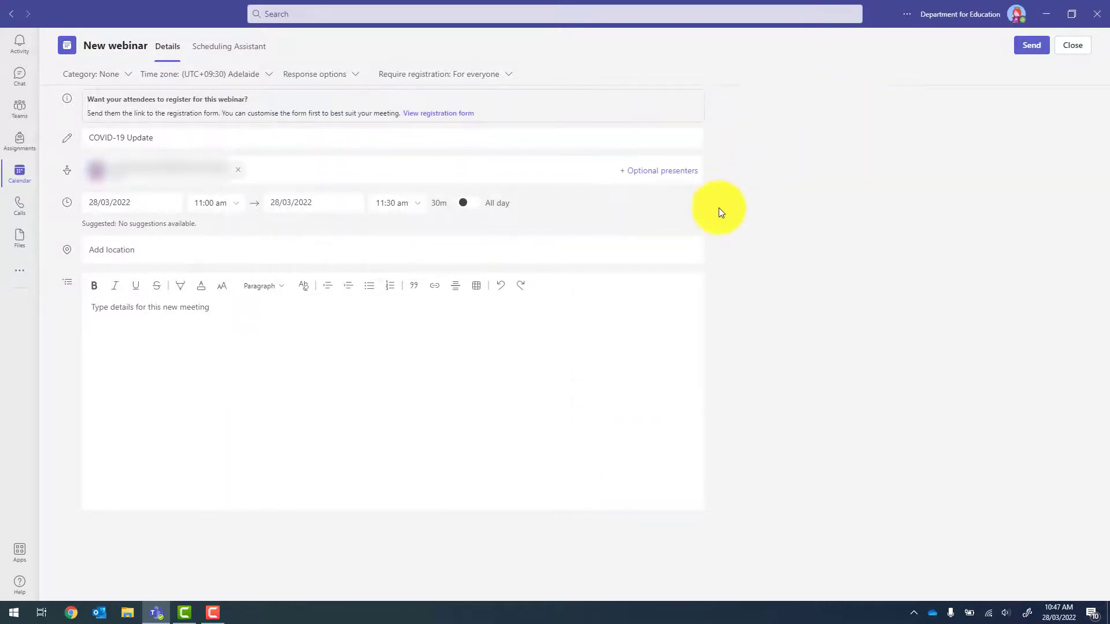
pyautogui.moveTo(998, 69)
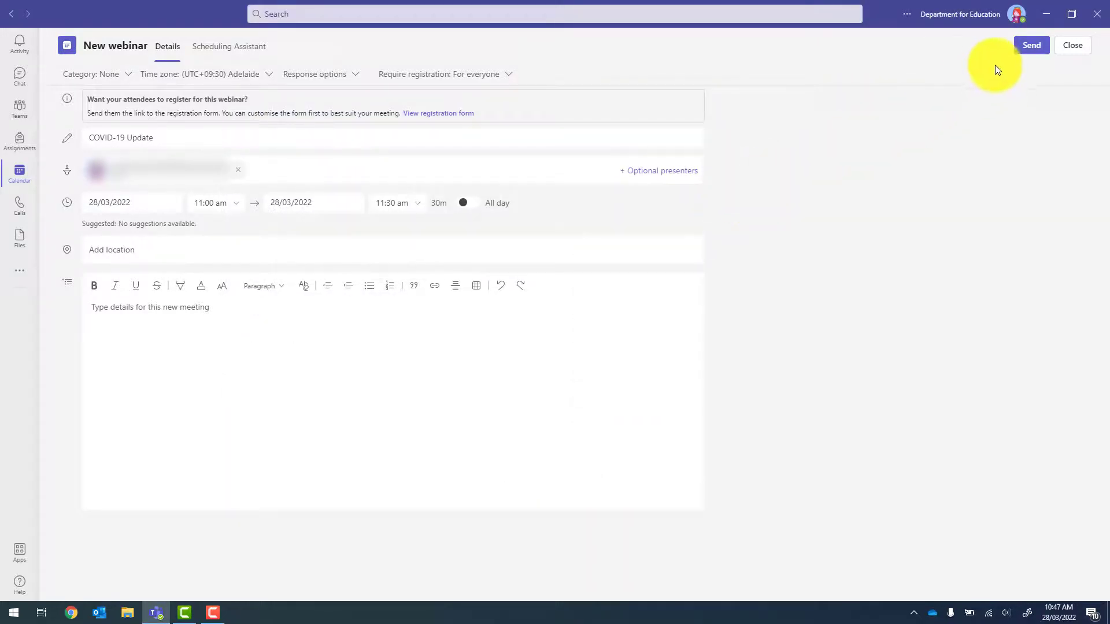
# Send the webinar and submit Joe Bloggs's registration through the Chrome form.
pyautogui.click(1032, 46)
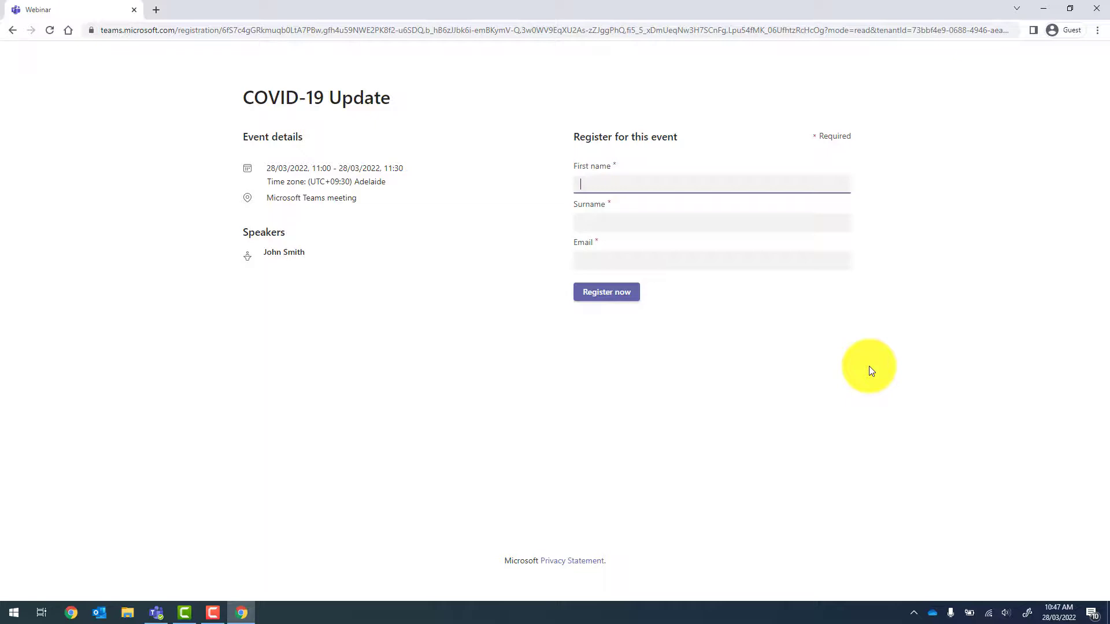
pyautogui.moveTo(706, 430)
pyautogui.write('Joe')
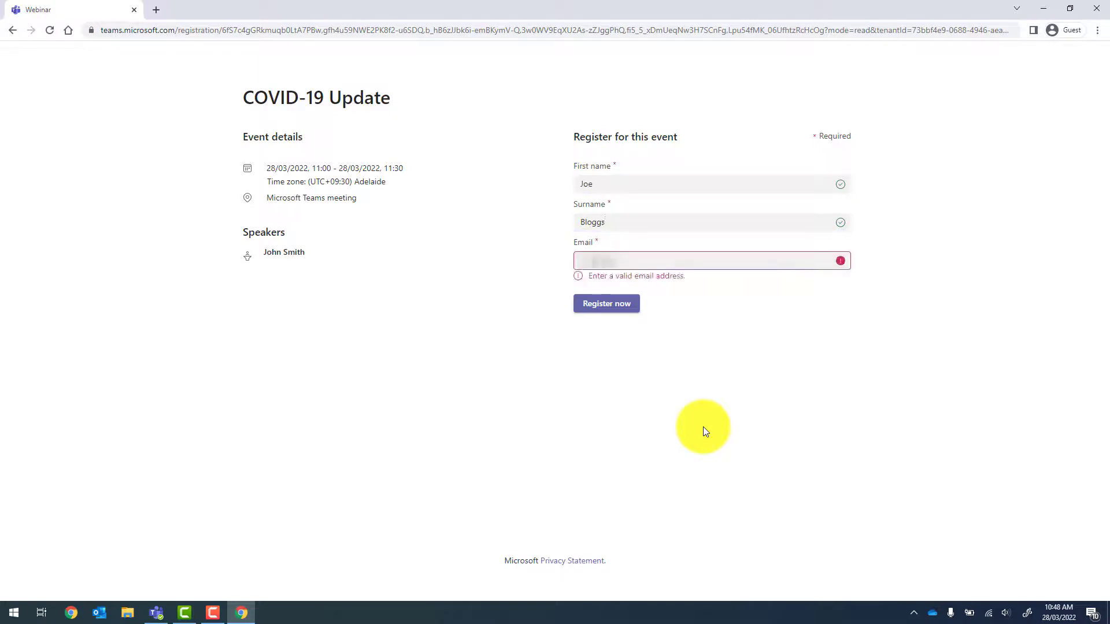
pyautogui.click(606, 292)
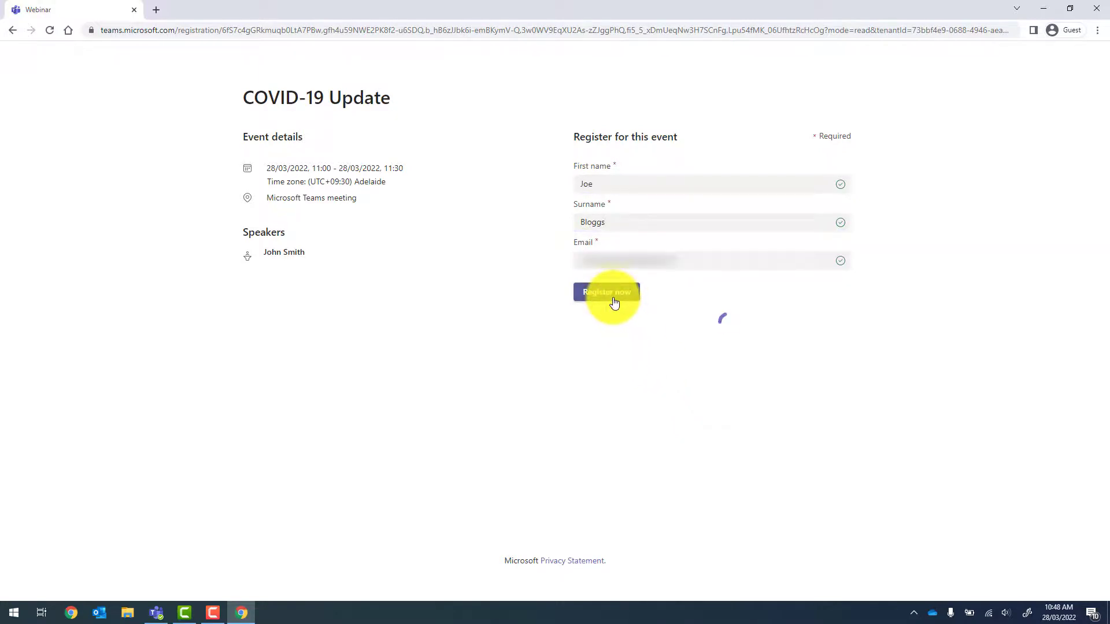
pyautogui.click(606, 292)
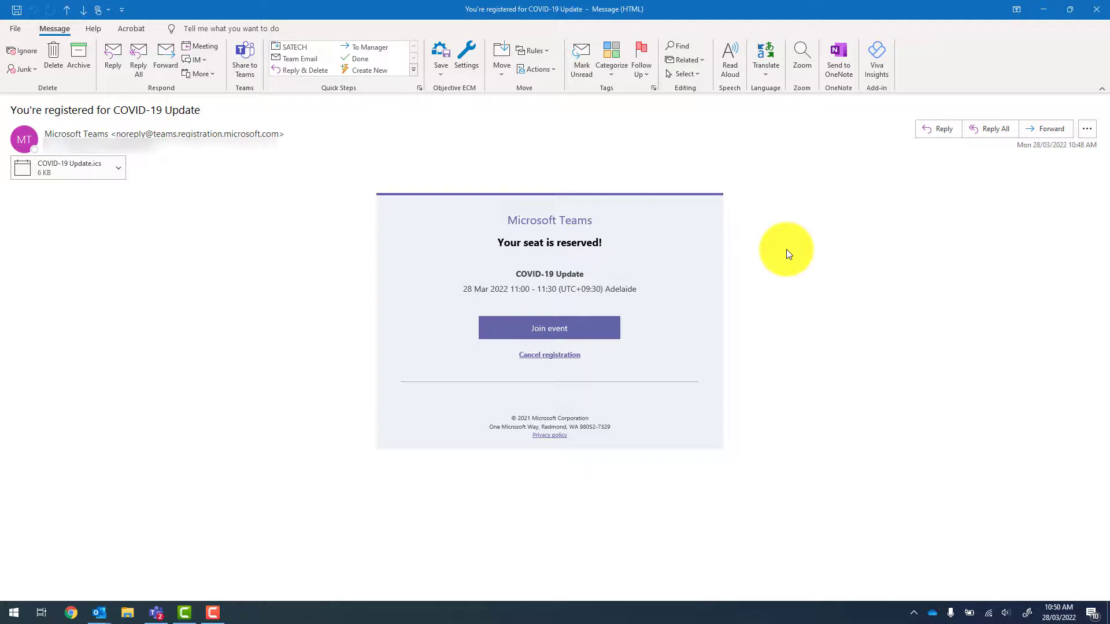
pyautogui.moveTo(599, 308)
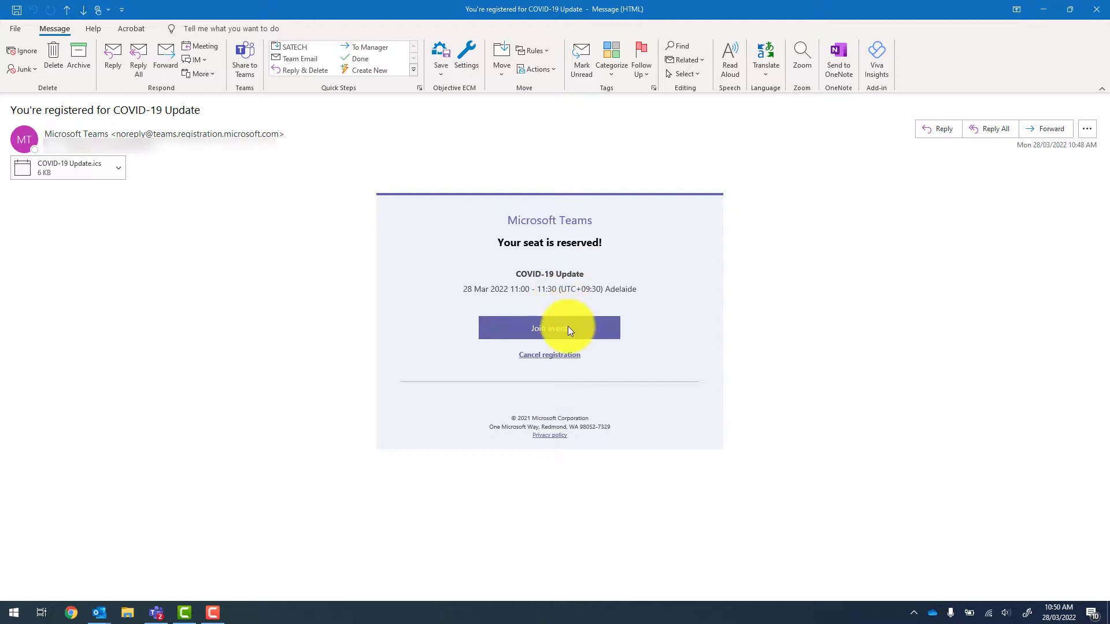
pyautogui.moveTo(567, 362)
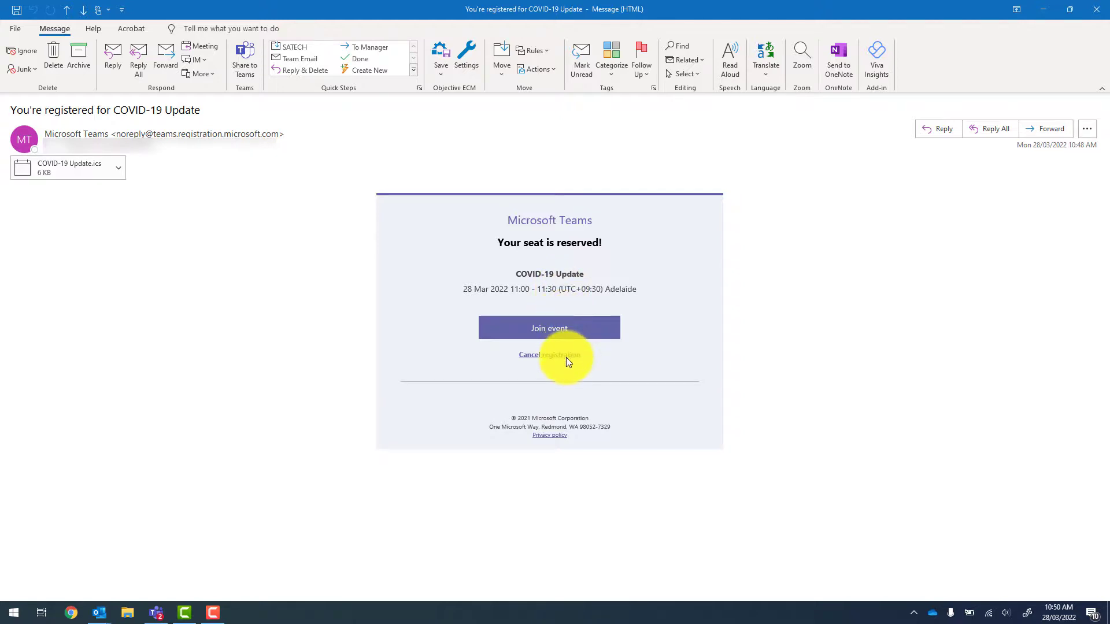
pyautogui.moveTo(64, 174)
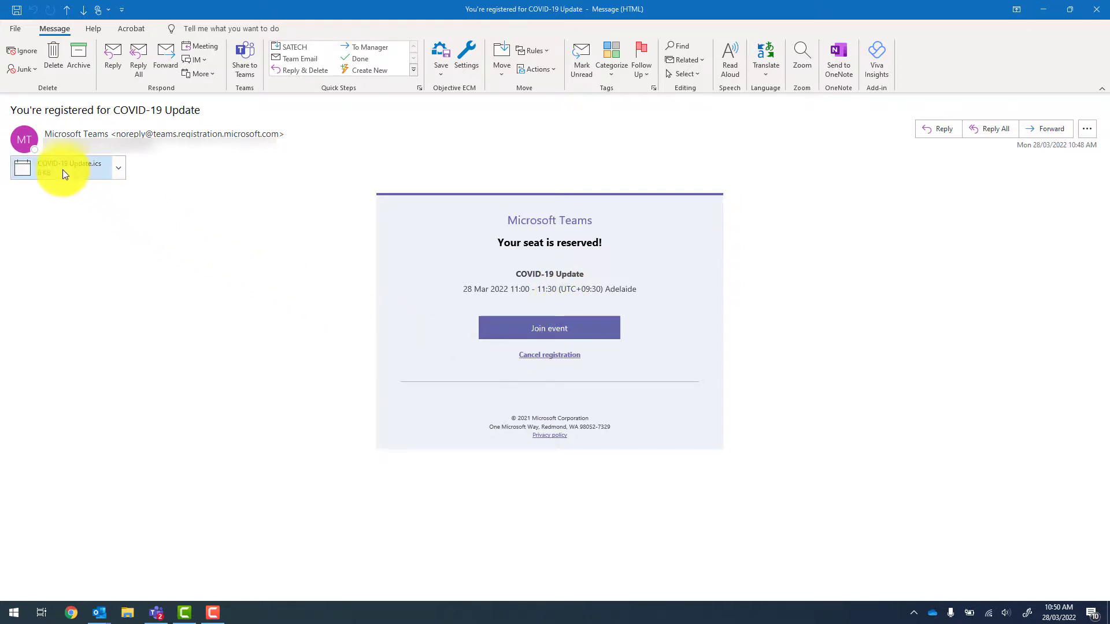
# Open the 'COVID-19 Update.ics' attachment from the 'You're registered' email.
pyautogui.click(63, 168)
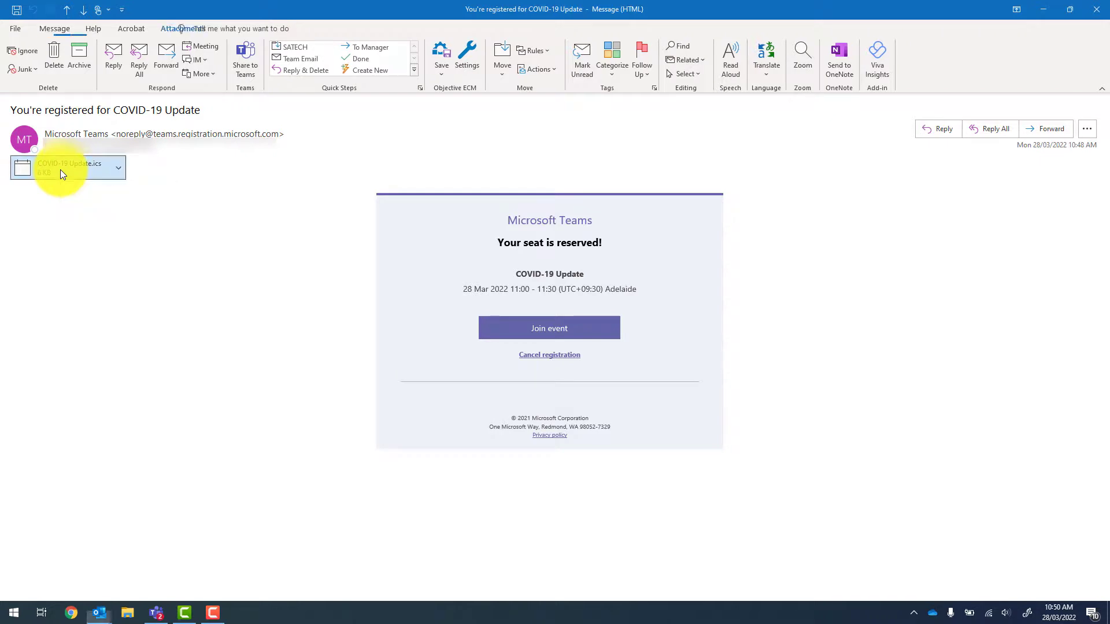
pyautogui.doubleClick(64, 167)
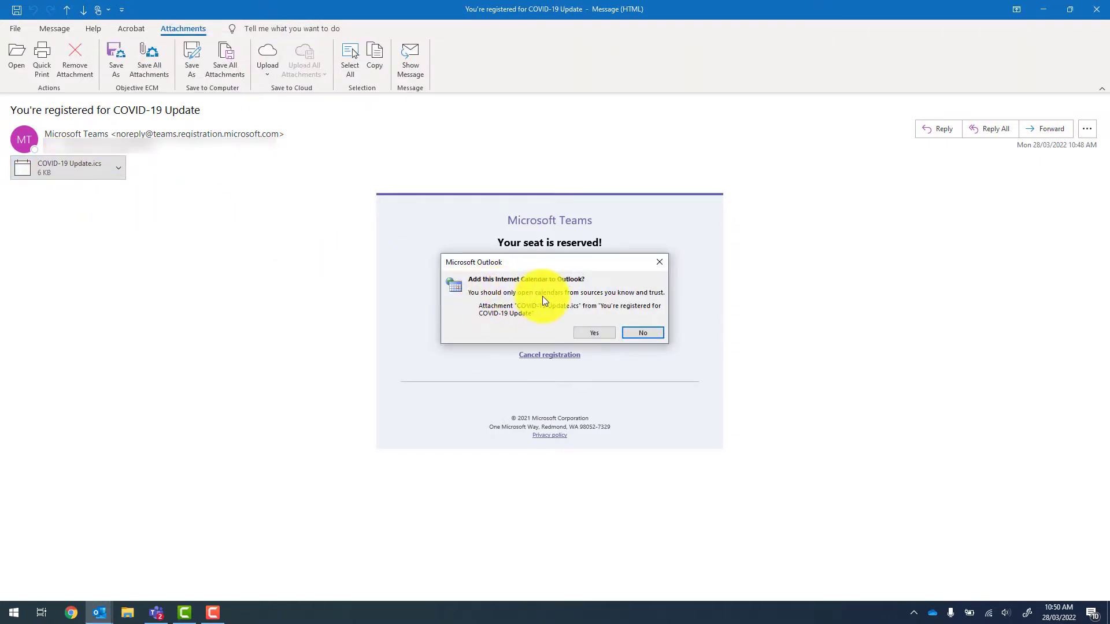
pyautogui.moveTo(548, 323)
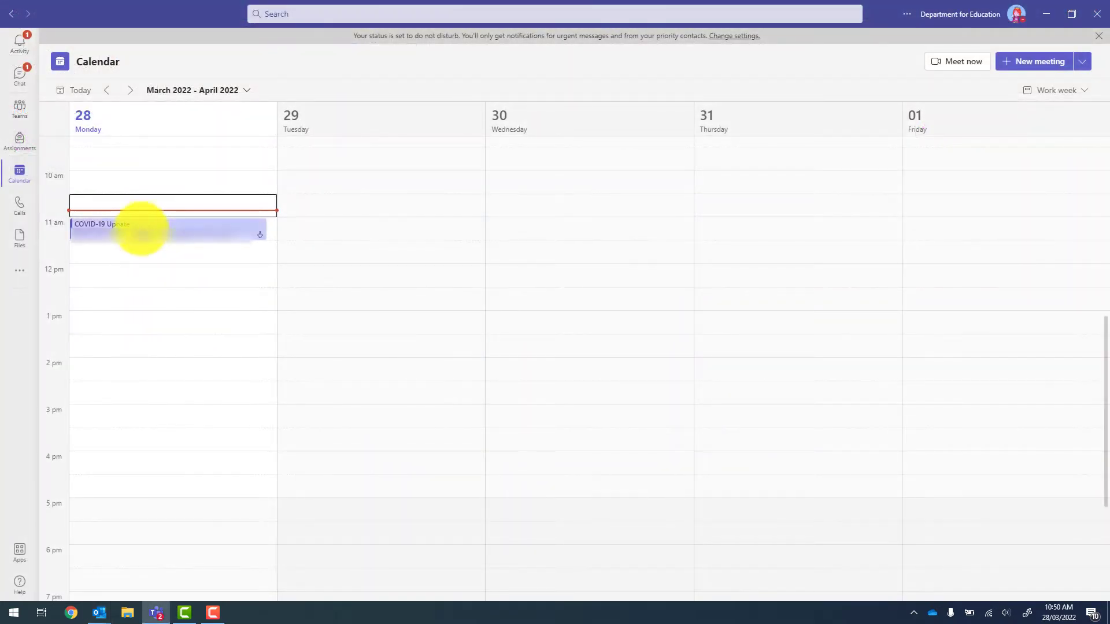
# Open the COVID-19 Update event for editing and download its Registration report.
pyautogui.click(142, 228)
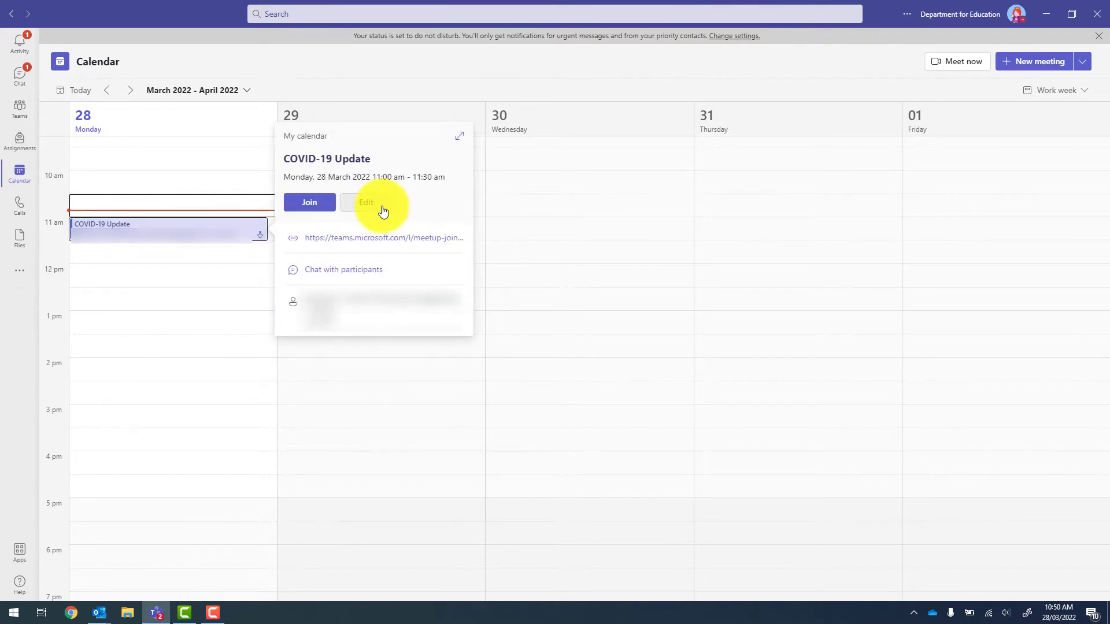
pyautogui.click(366, 202)
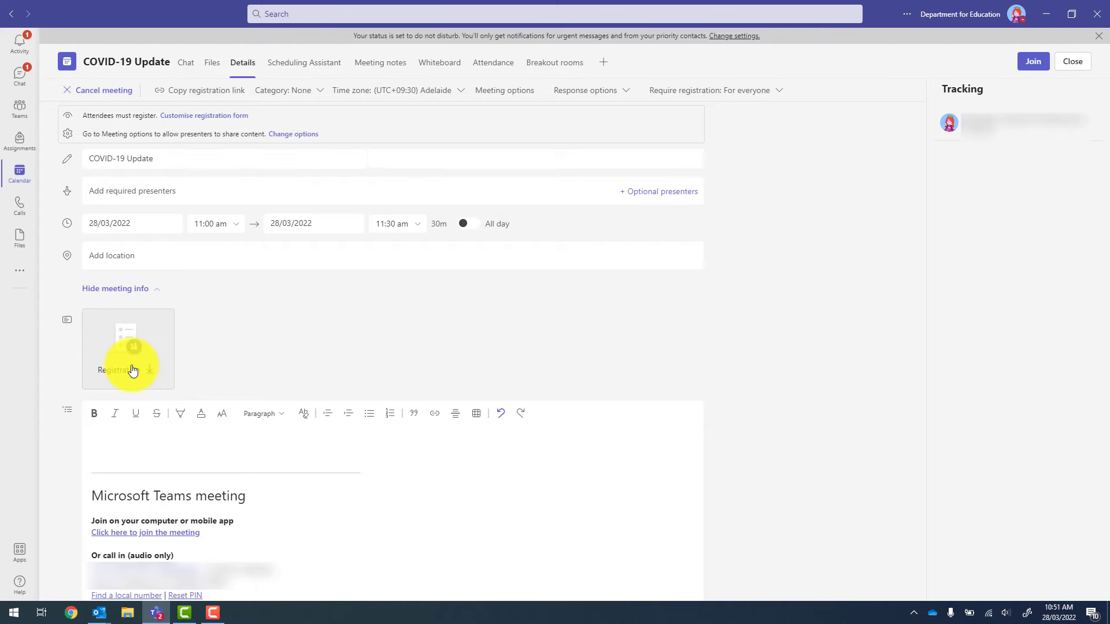
pyautogui.click(149, 370)
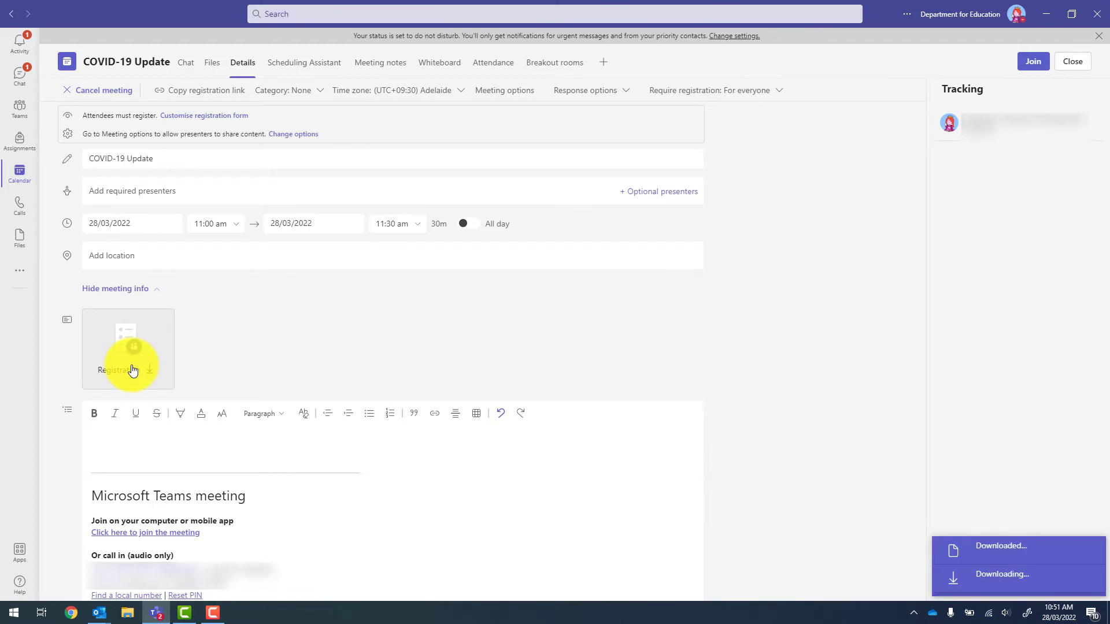